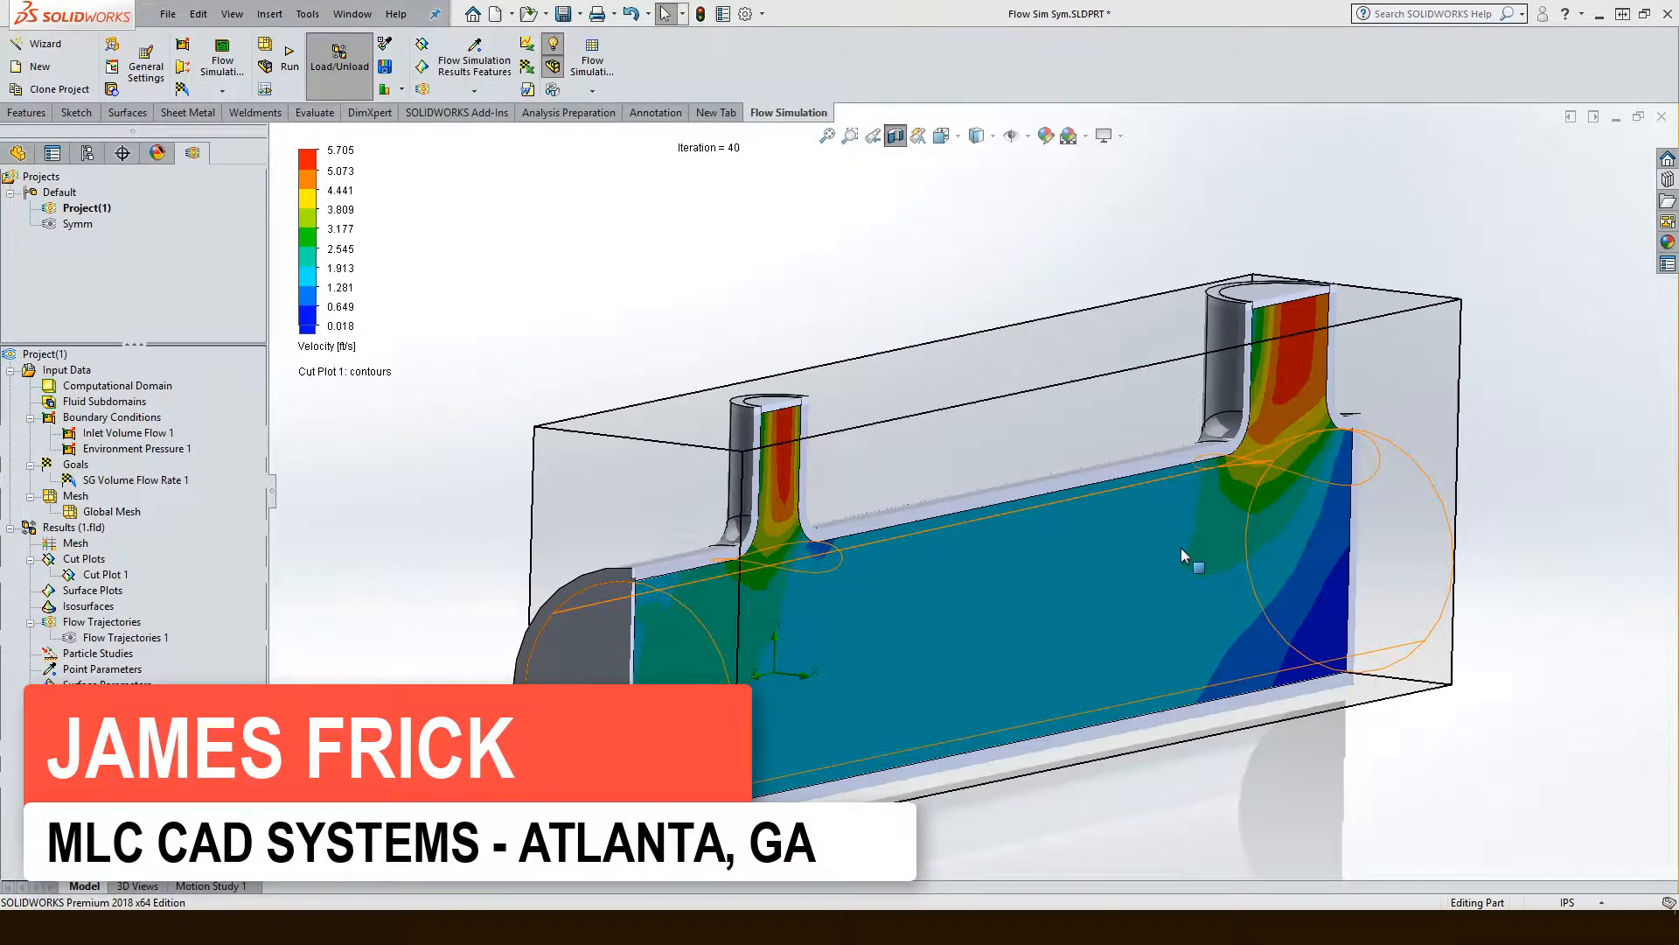
mouse_move(1102, 501)
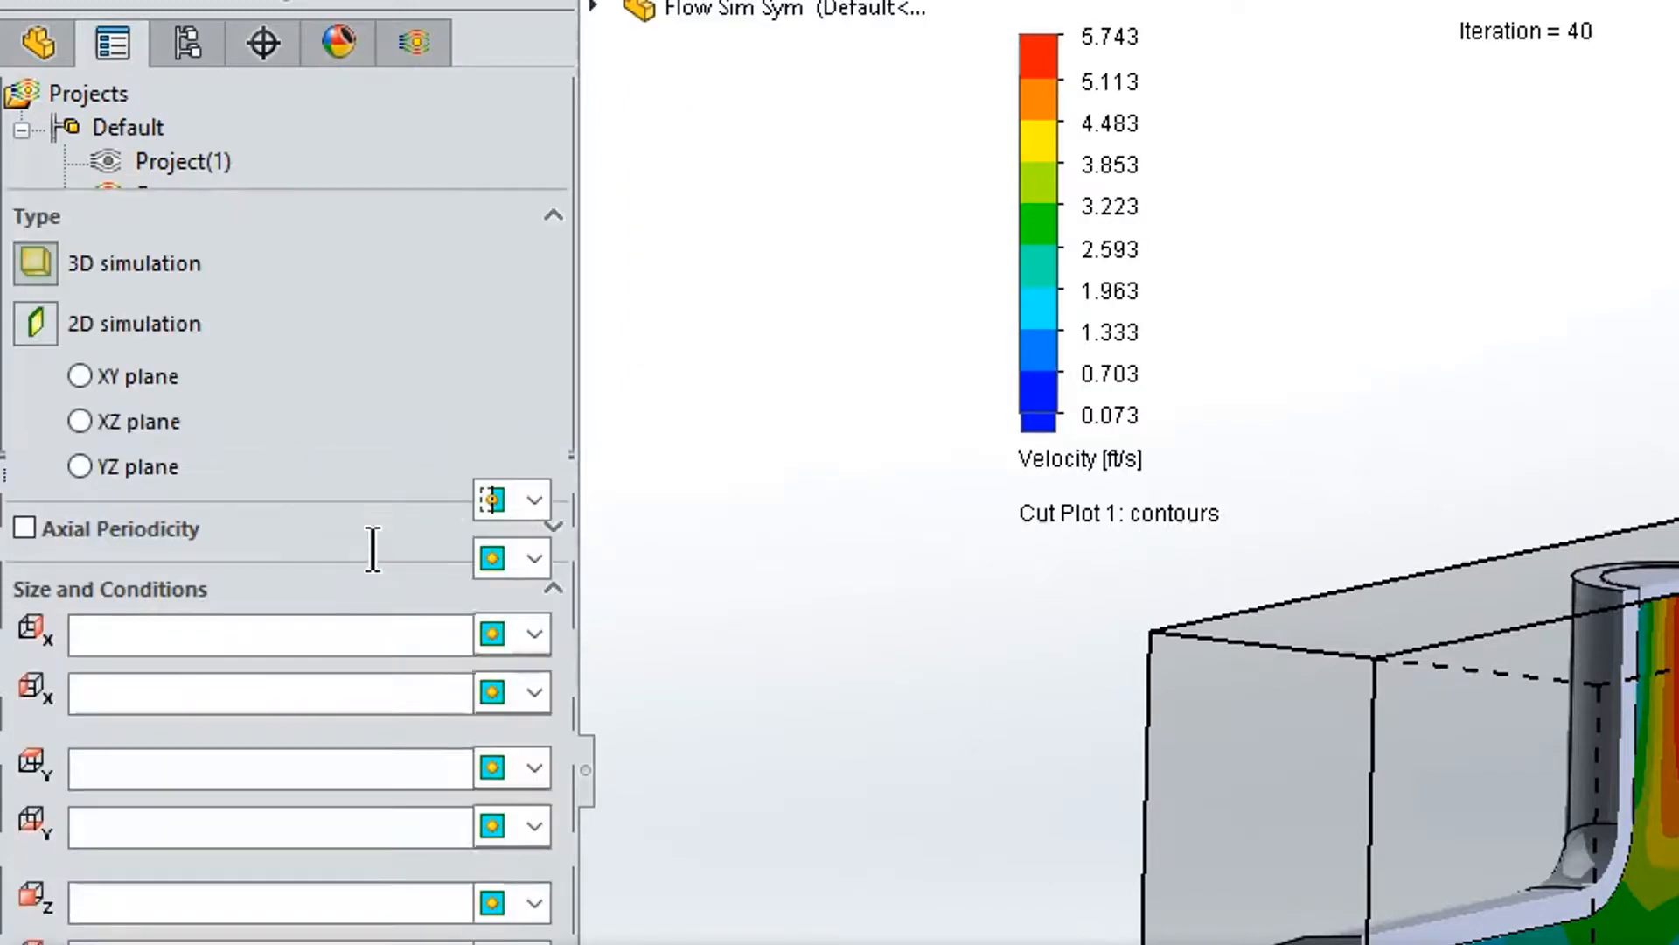
Step: Edit the Computational Domain definition for the Symm half-model project
left_click(536, 499)
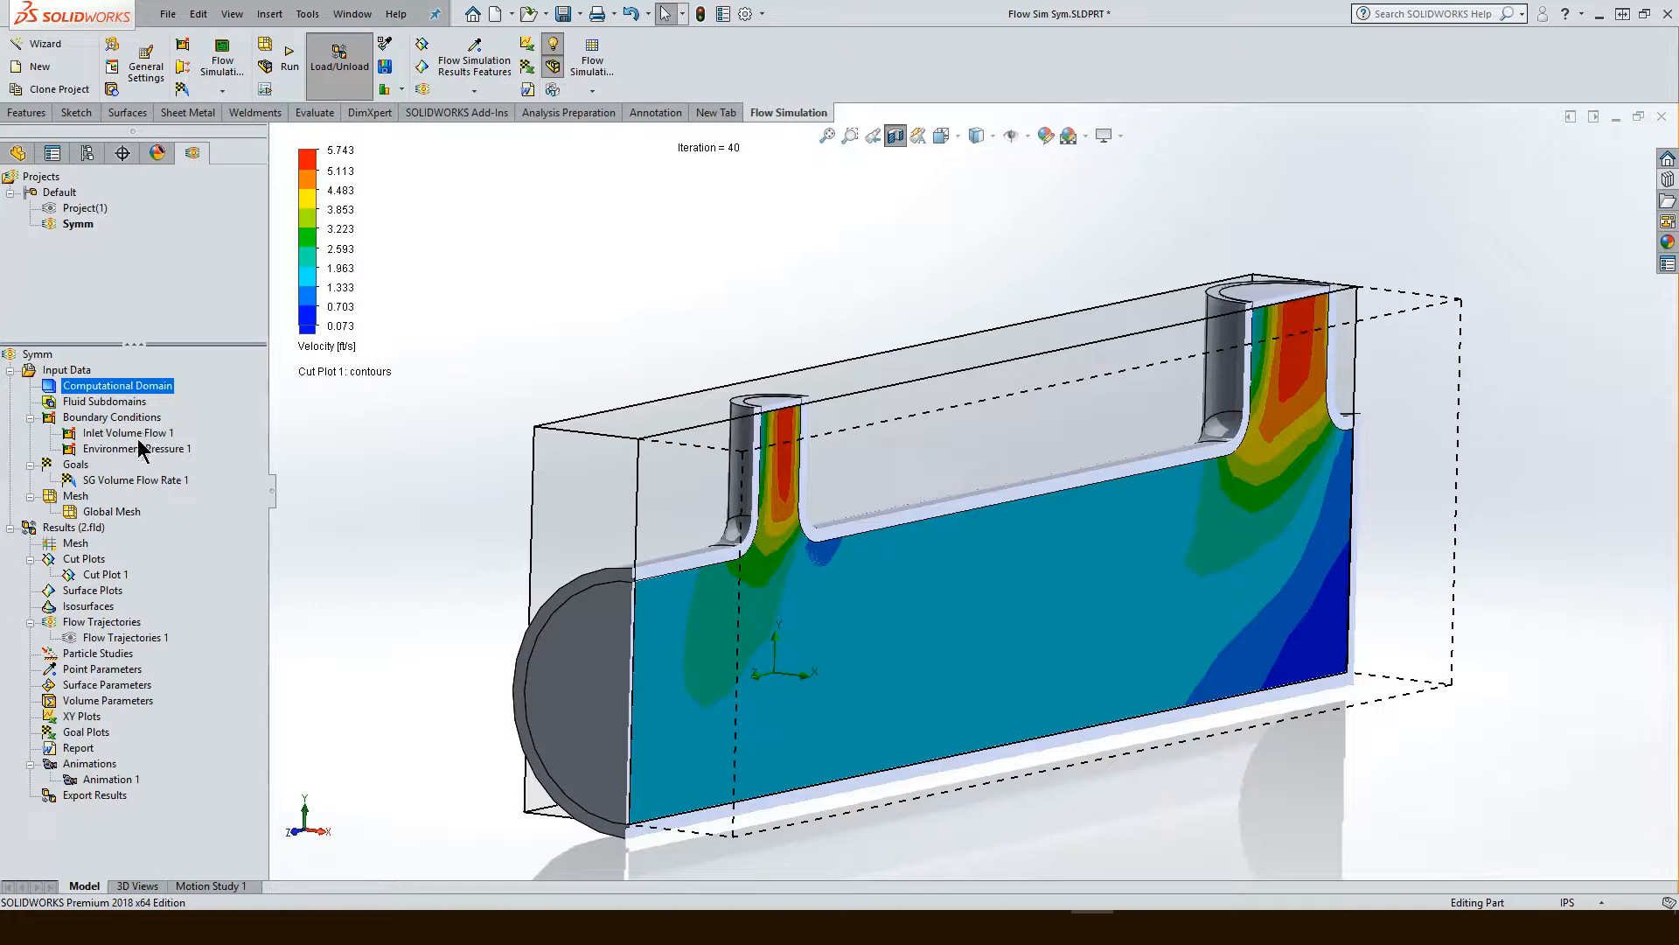
mouse_move(134, 443)
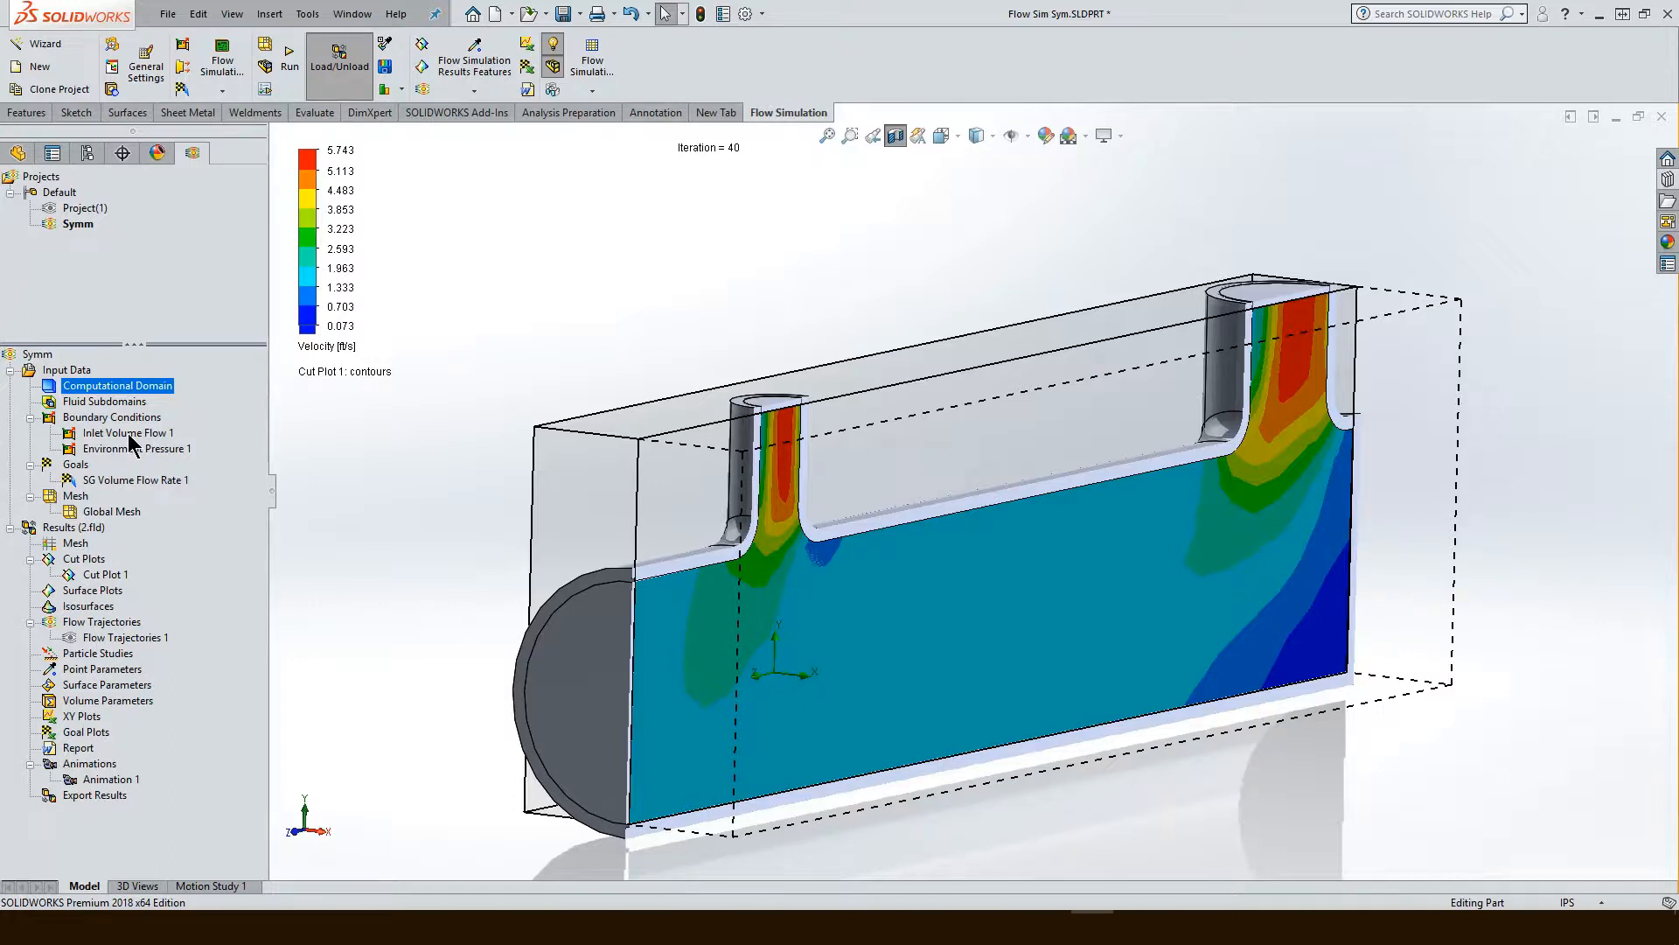